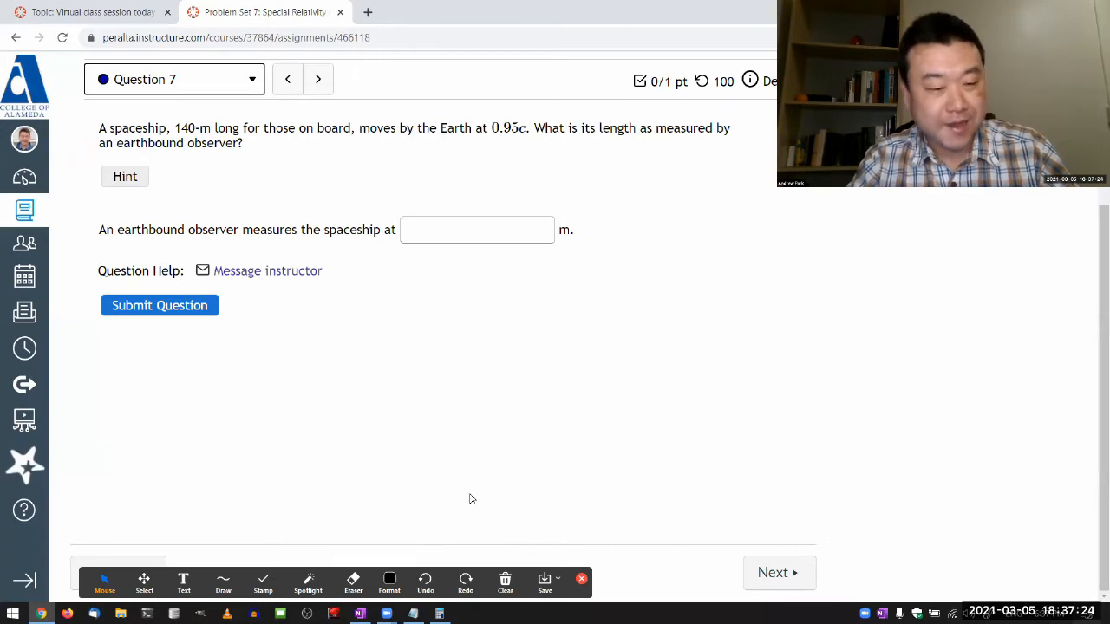
Underline the ship's 140-m proper length and write γ = 1/√(1−β²) with the note 1<γ
click(222, 583)
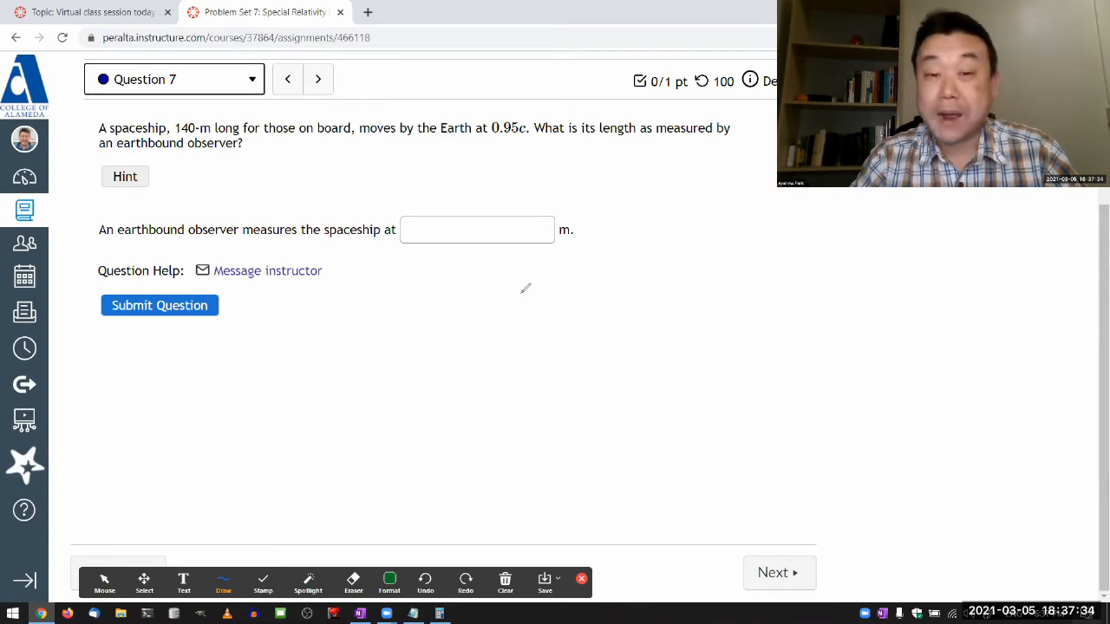
drag(541, 278, 534, 316)
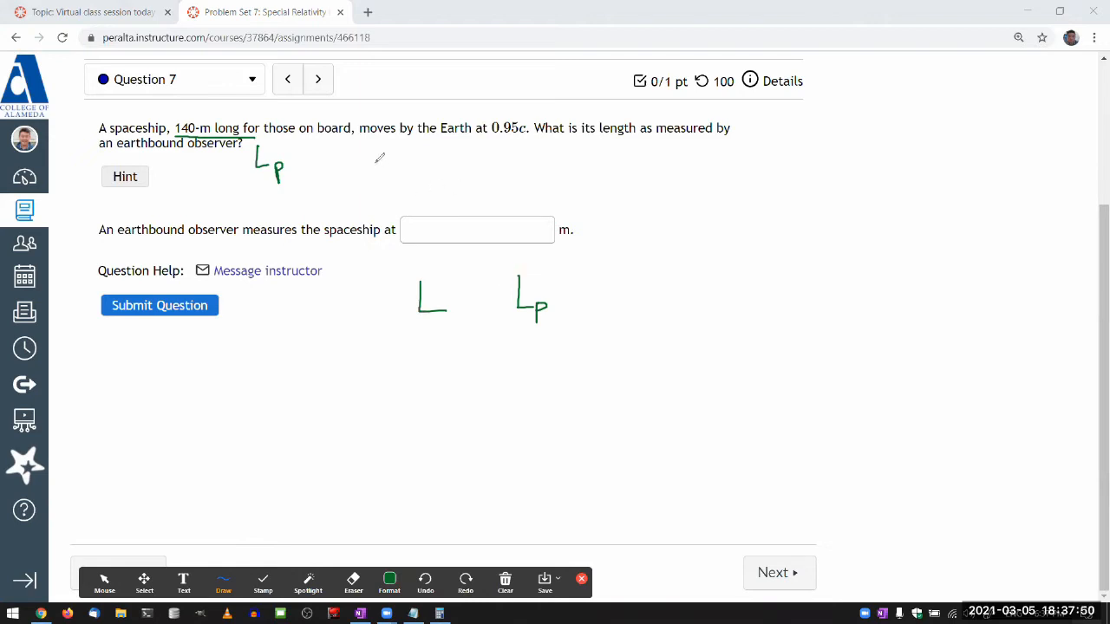
drag(374, 170, 486, 182)
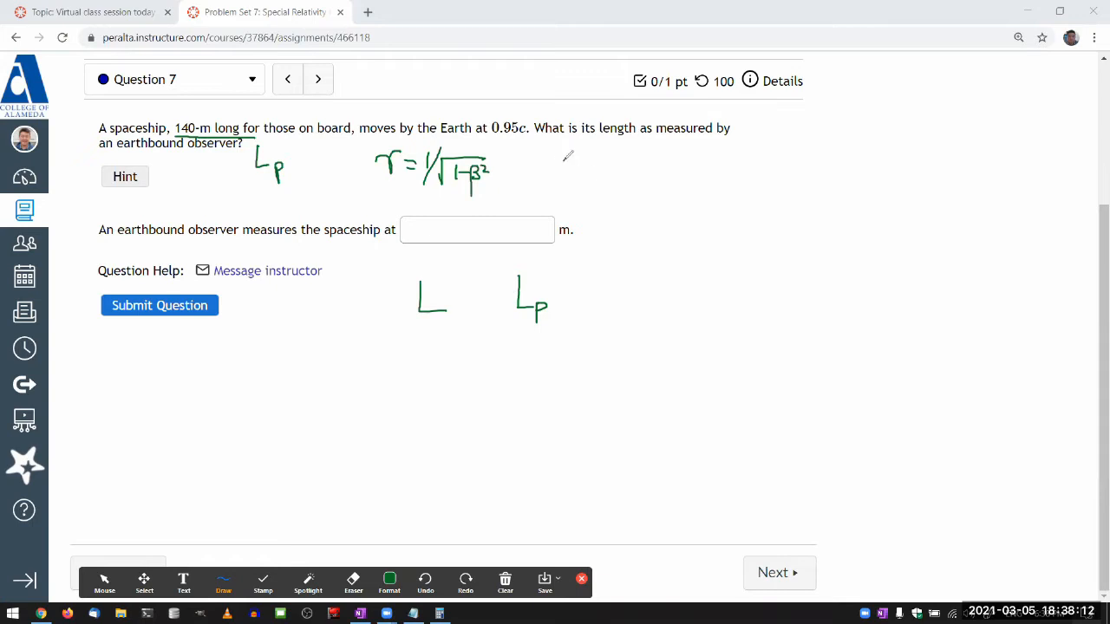
drag(524, 174, 590, 160)
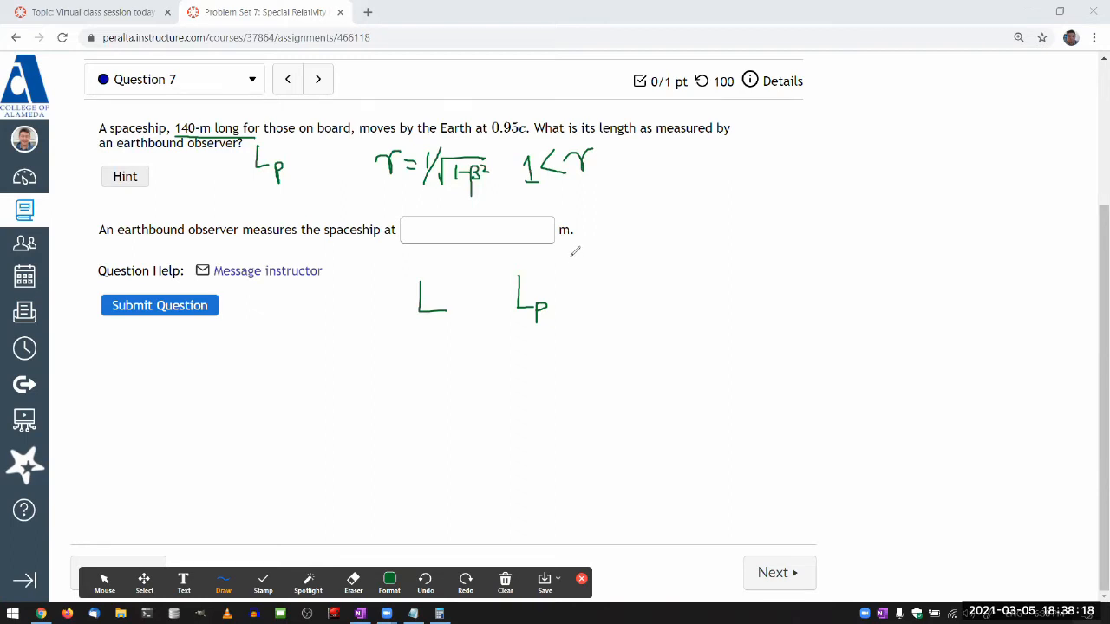
mouse_move(579, 262)
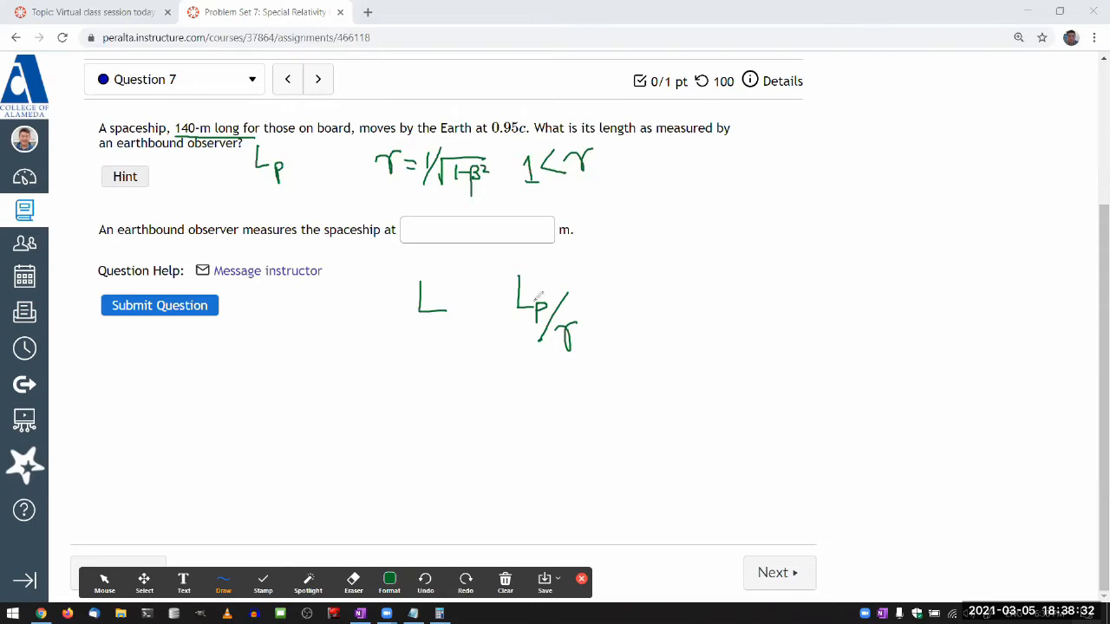
mouse_move(476, 290)
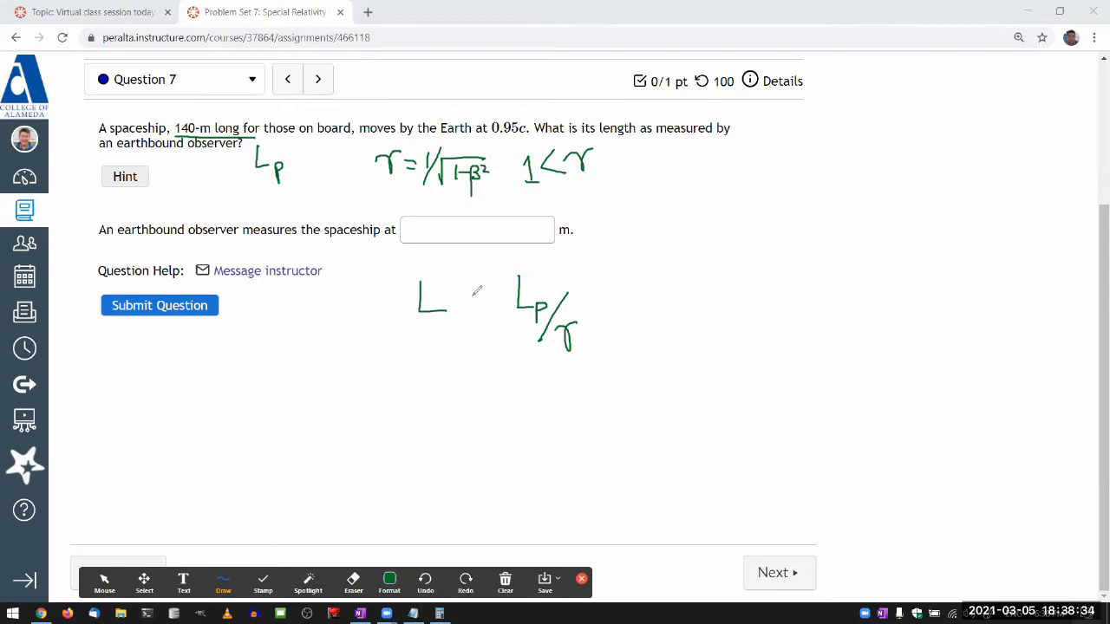
Write and underline the length-contraction relation L = Lp/γ below the question
drag(469, 302, 487, 301)
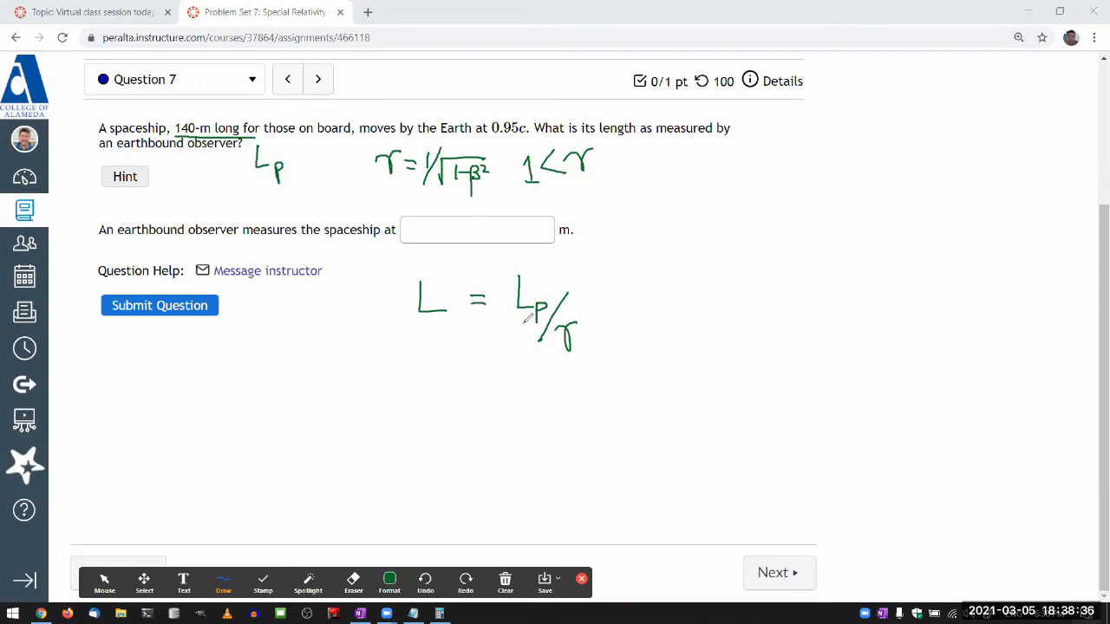
drag(419, 365, 558, 362)
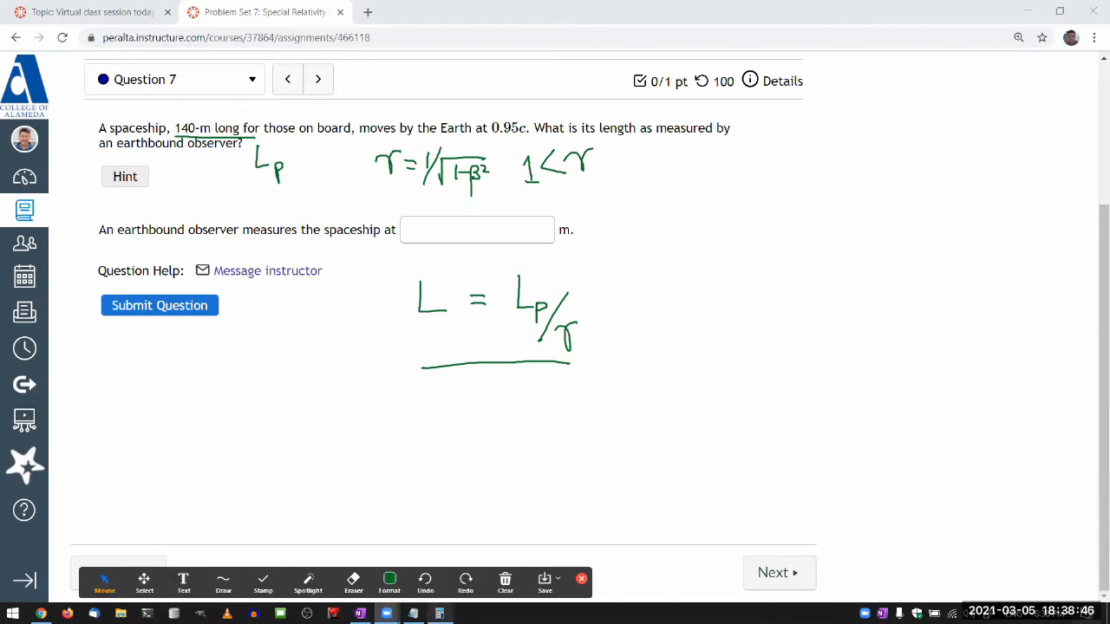
Compute γ = 1/√(1−0.95²) ≈ 3.2026 in Calculator and store it in memory for dividing 140
click(1075, 374)
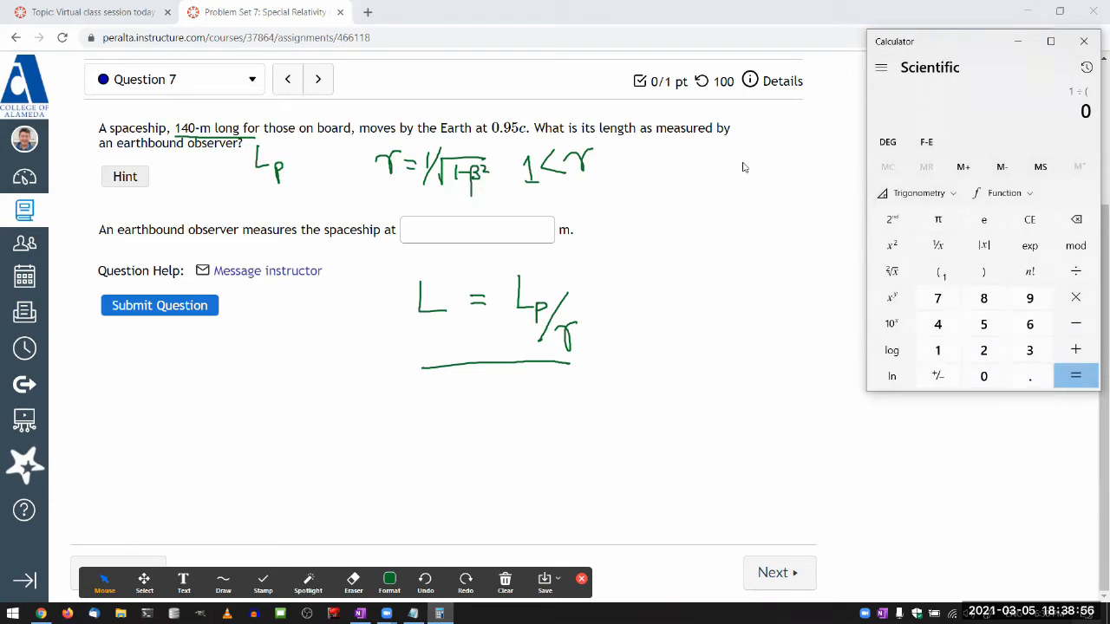
click(937, 350)
text(.95)
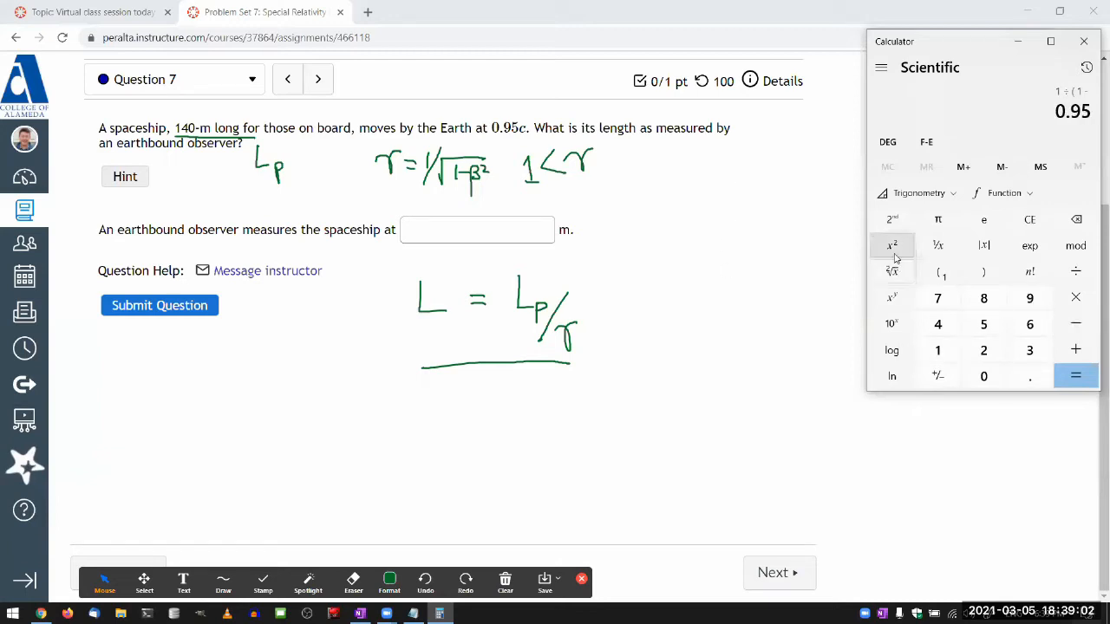
click(891, 246)
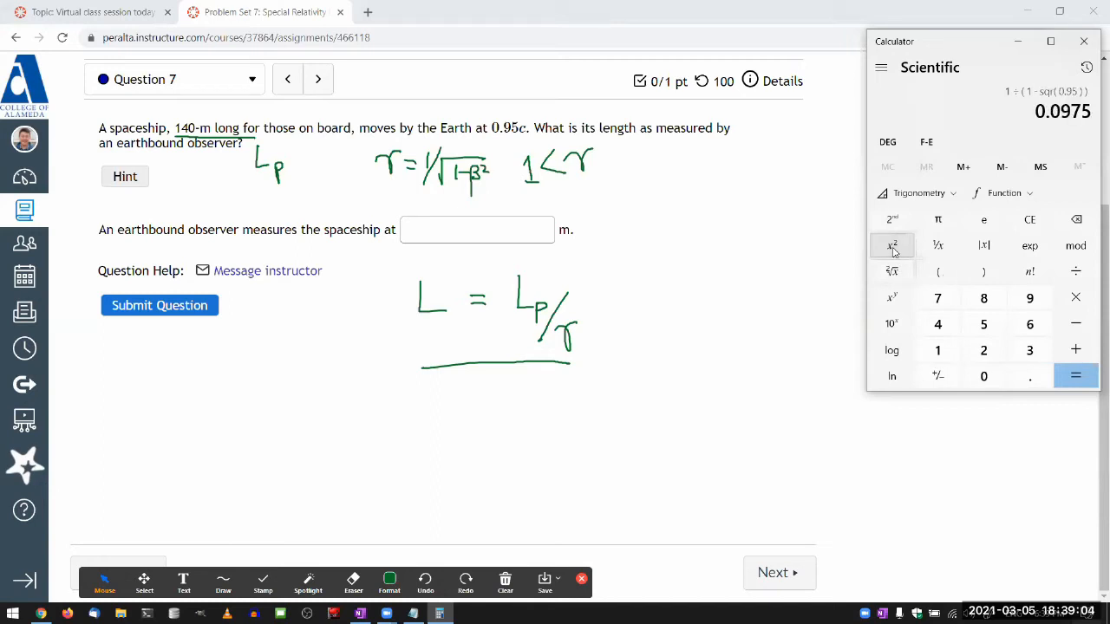
mouse_move(766, 246)
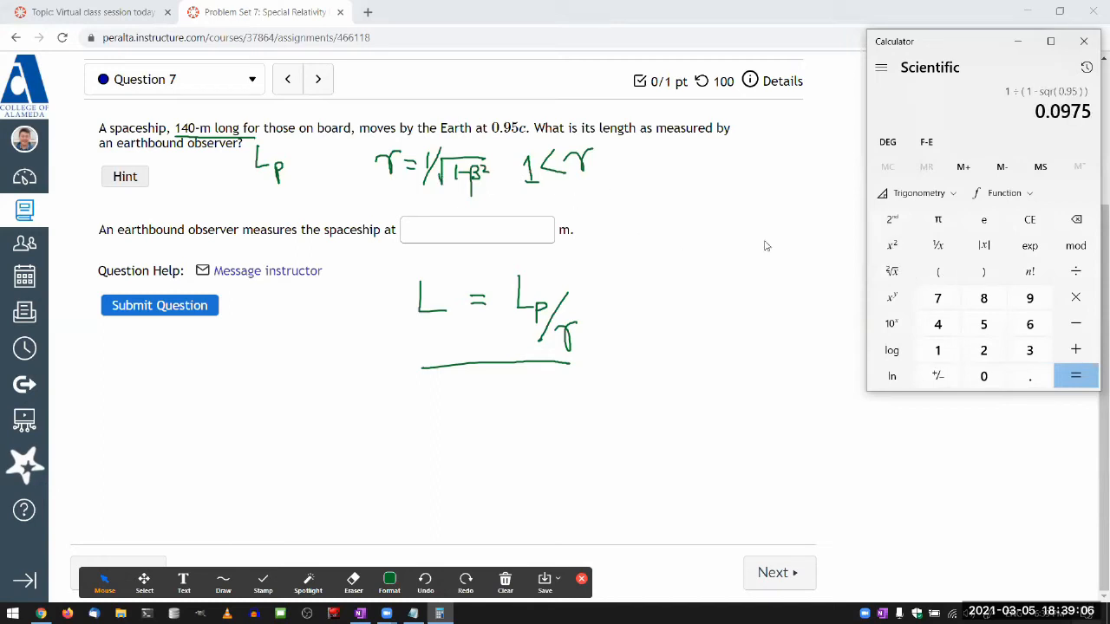
click(892, 270)
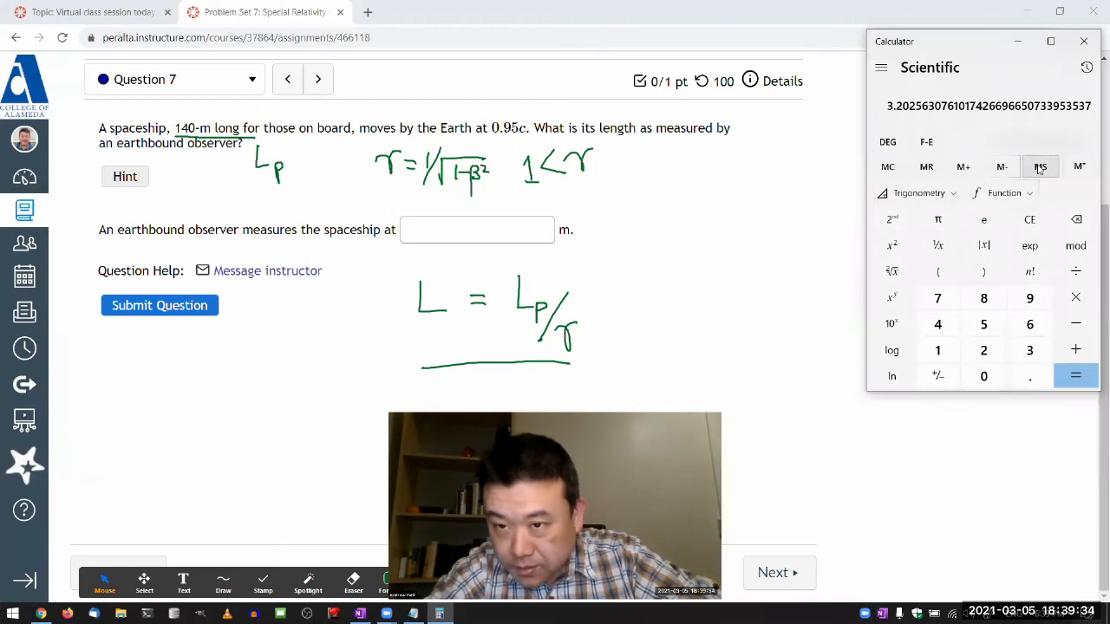
click(983, 375)
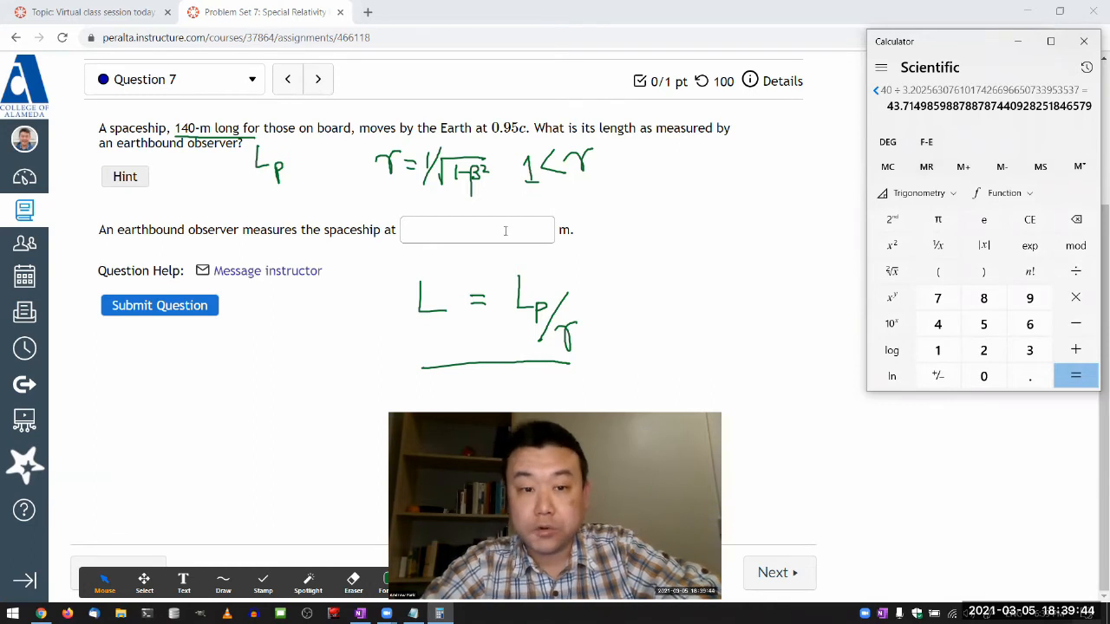
Enter 43.7 m as the answer to question 7 and submit it for a correct mark
text(43.7)
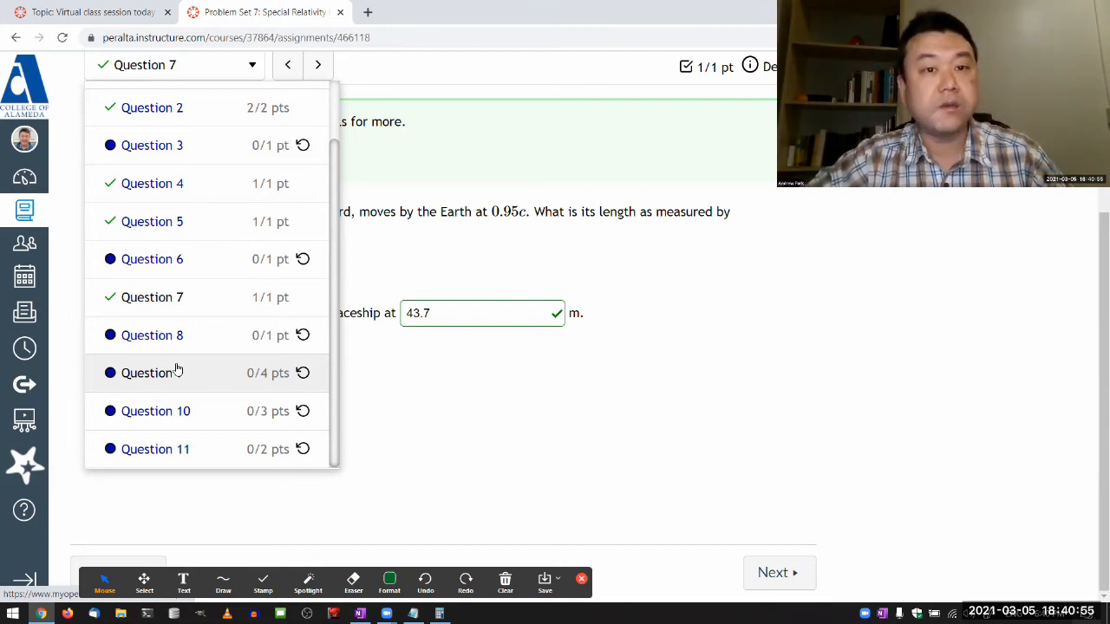
mouse_move(201, 336)
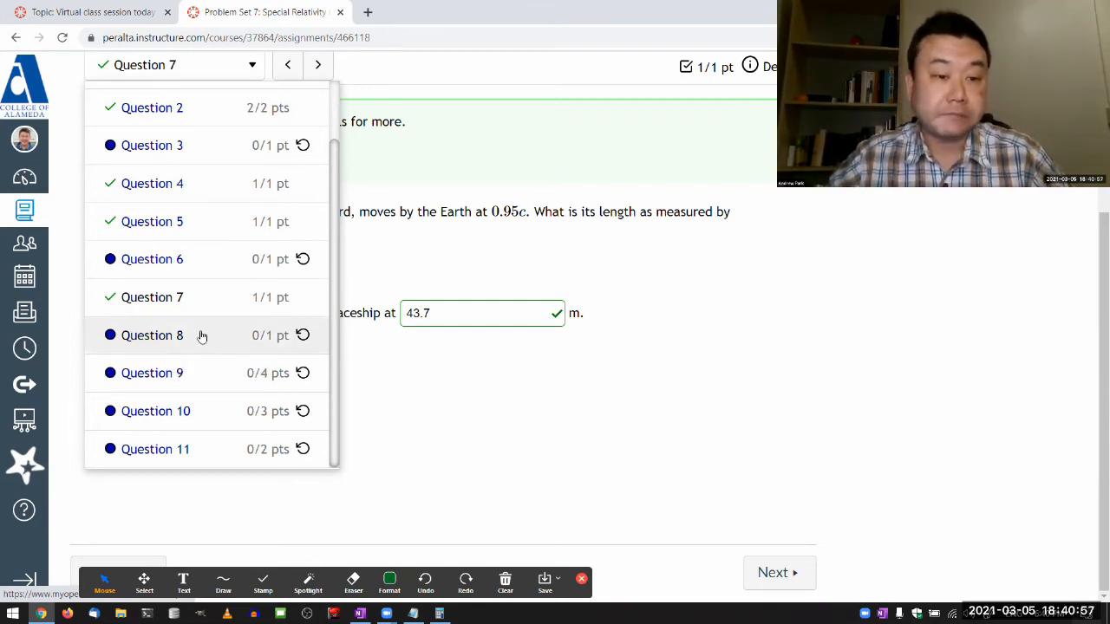
On question 8, underline the car's 5.7-m length and write β = v/c = √(1 − 1/γ²)
click(153, 337)
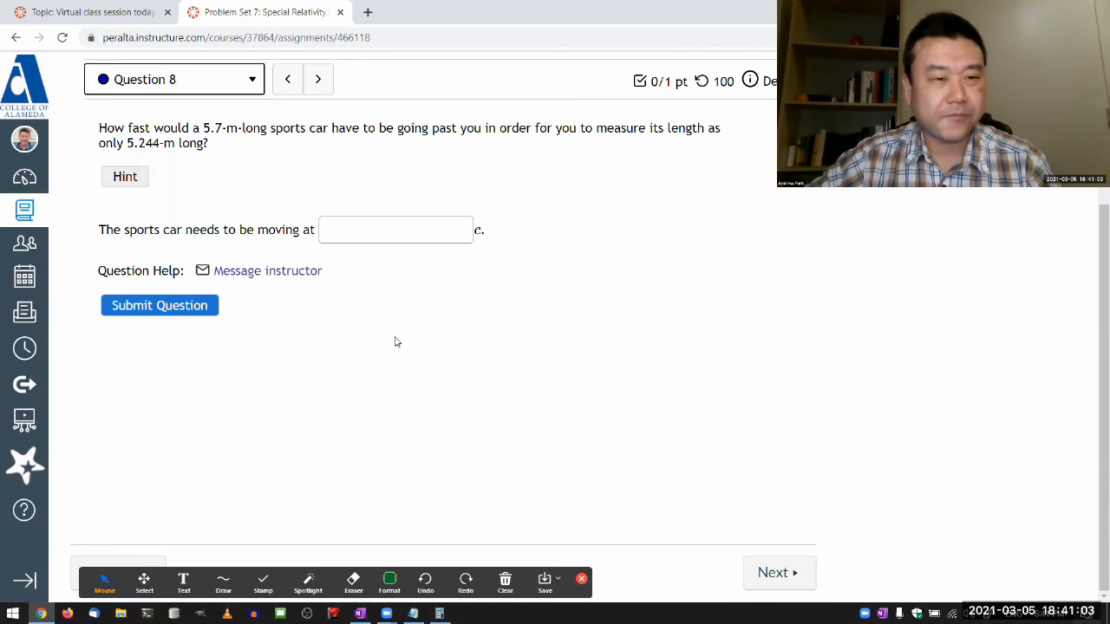
mouse_move(513, 236)
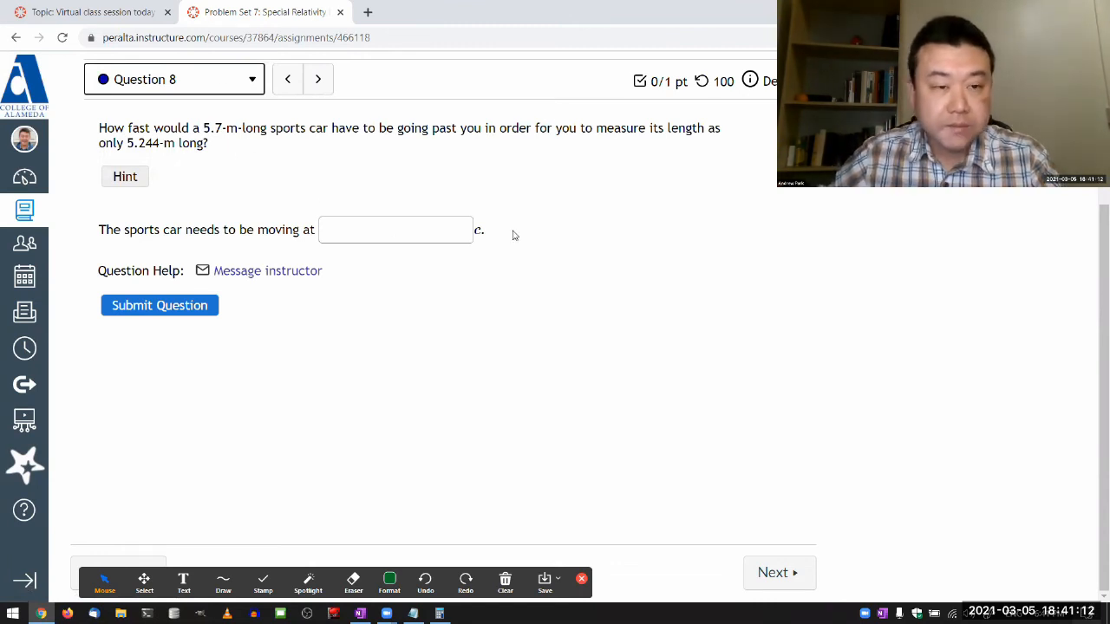
mouse_move(766, 378)
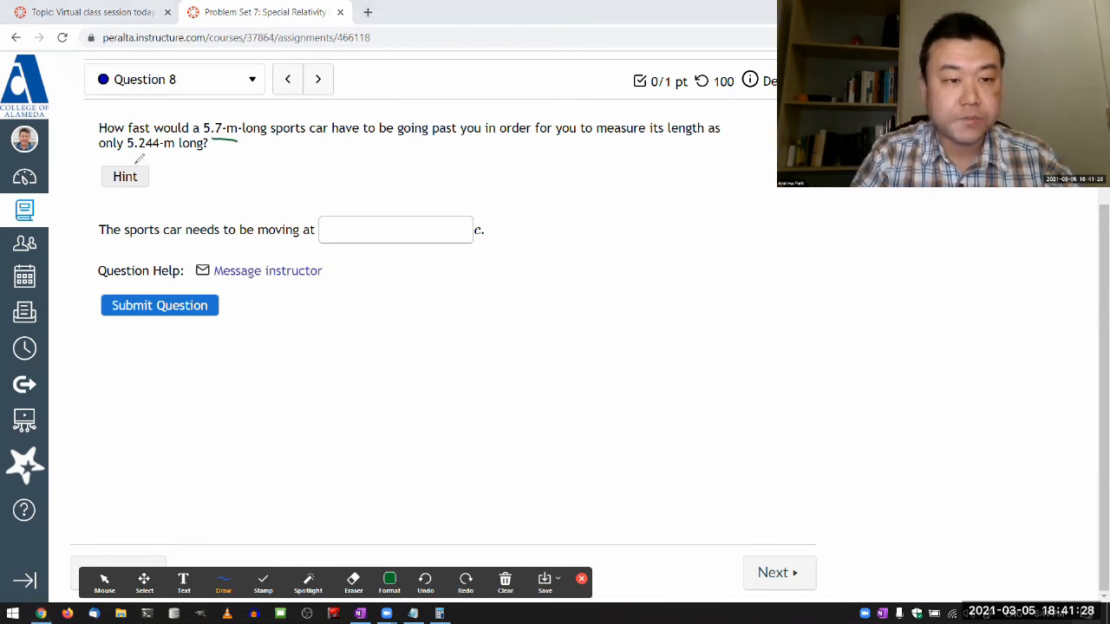
drag(240, 156, 269, 165)
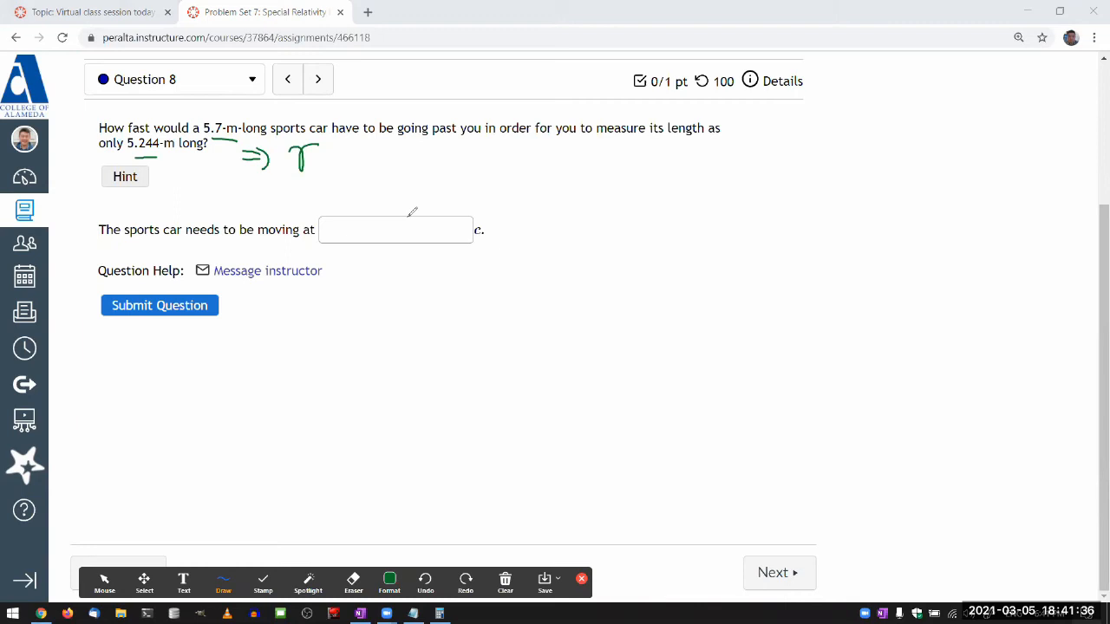
mouse_move(468, 198)
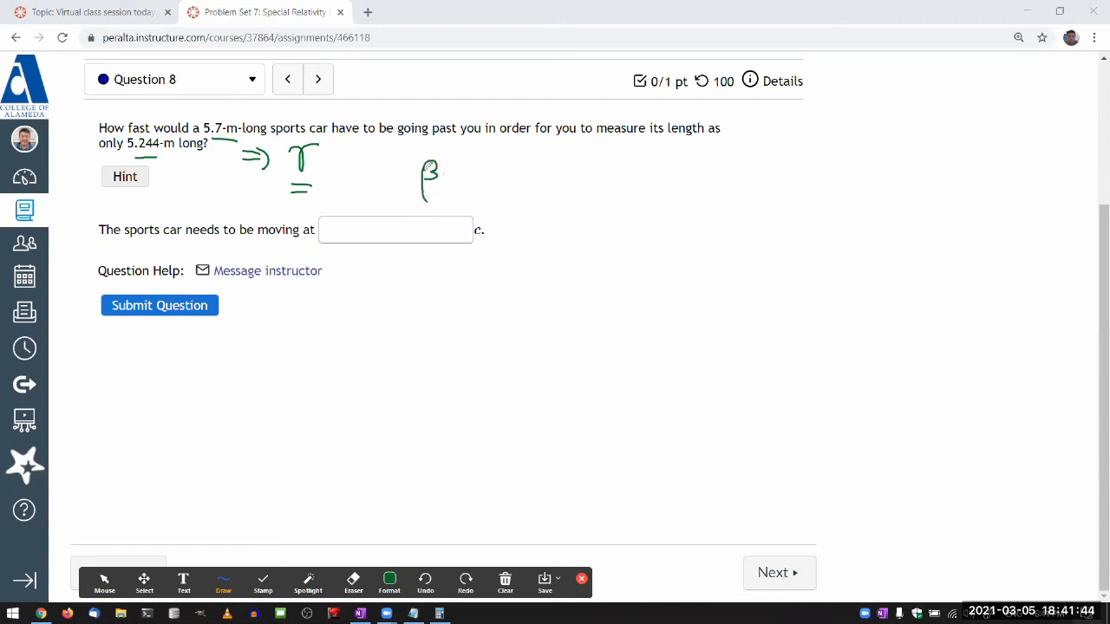
drag(375, 170, 412, 177)
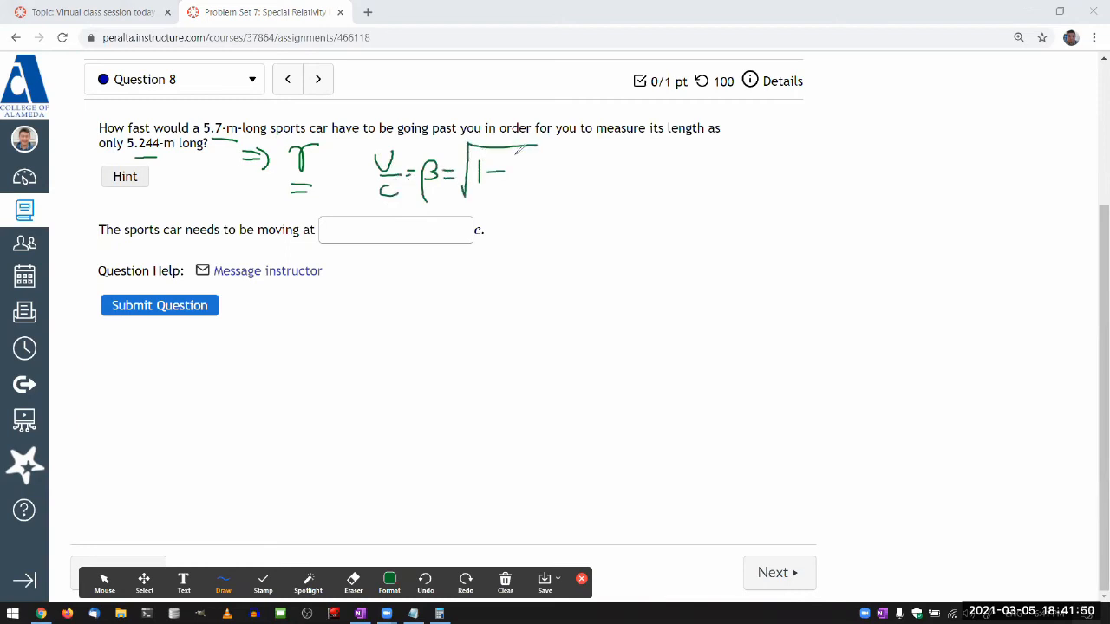
drag(512, 159, 528, 188)
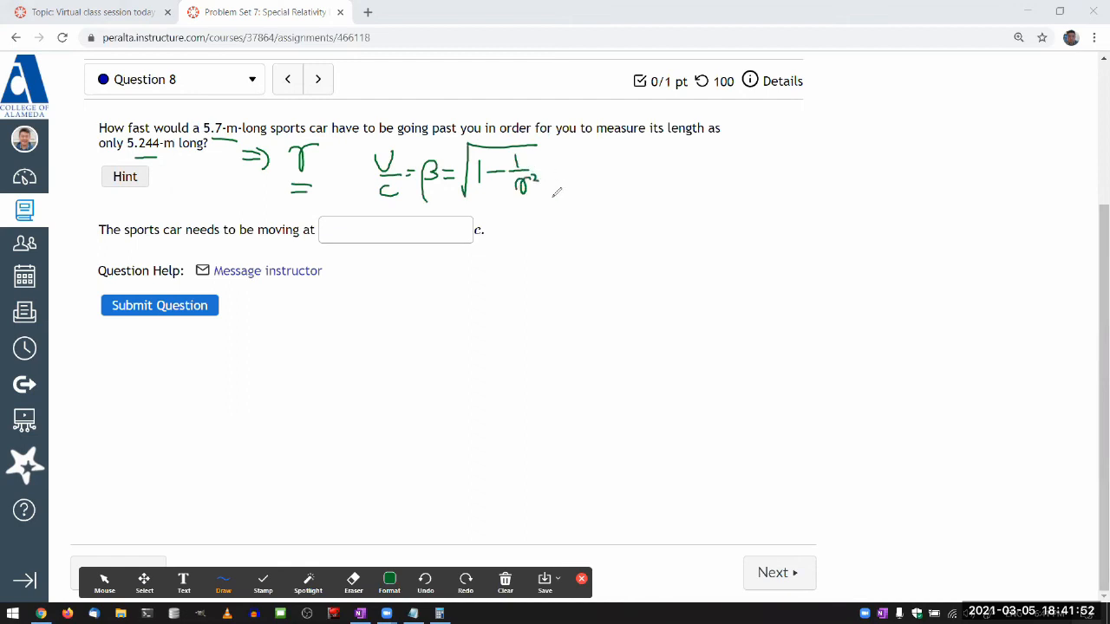
mouse_move(555, 215)
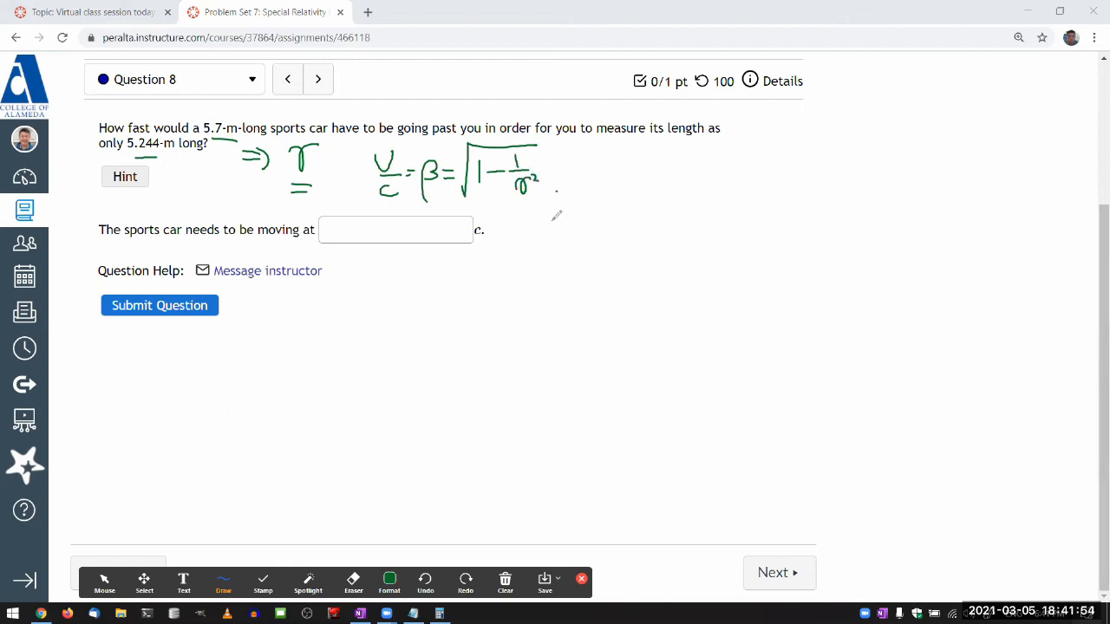
mouse_move(544, 215)
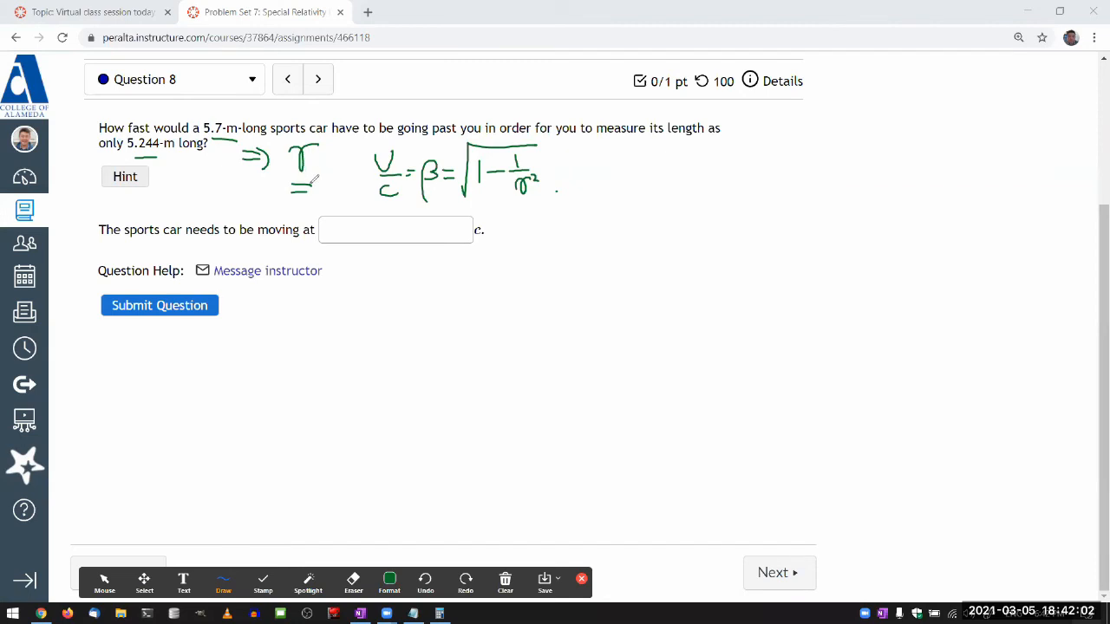
mouse_move(319, 172)
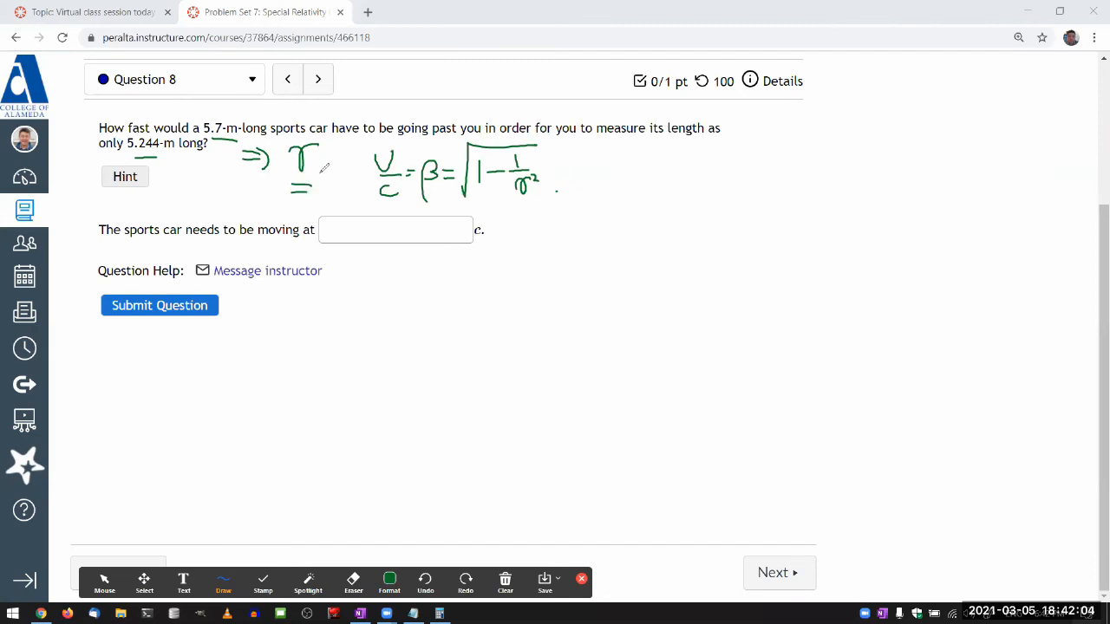
Retouch the handwritten γ symbol and add the note γ > 1
drag(321, 165, 339, 156)
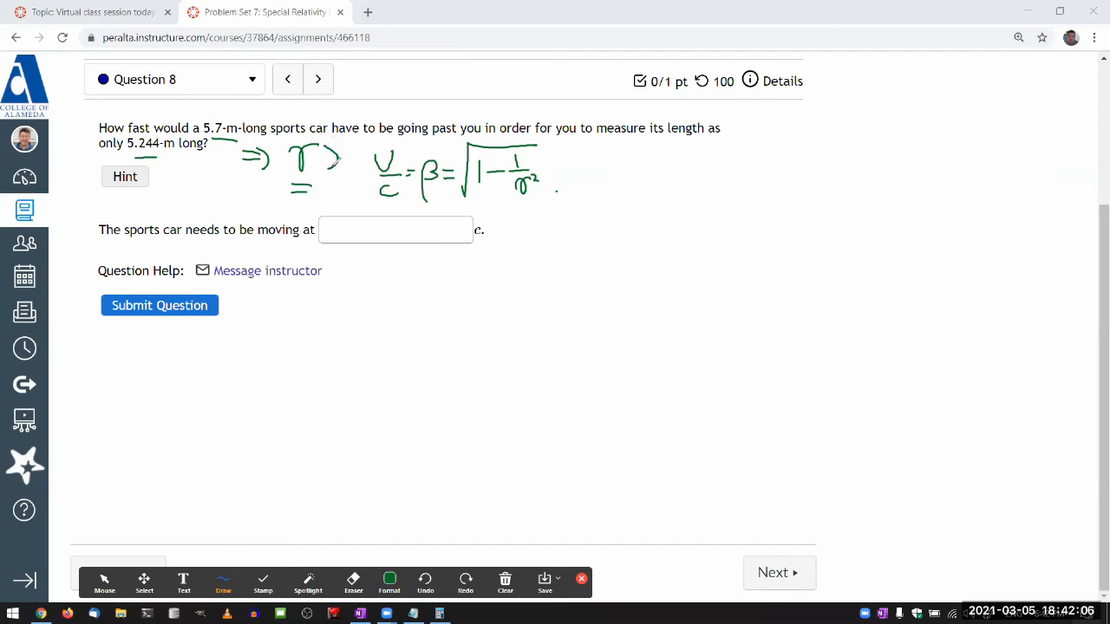
drag(337, 170, 351, 153)
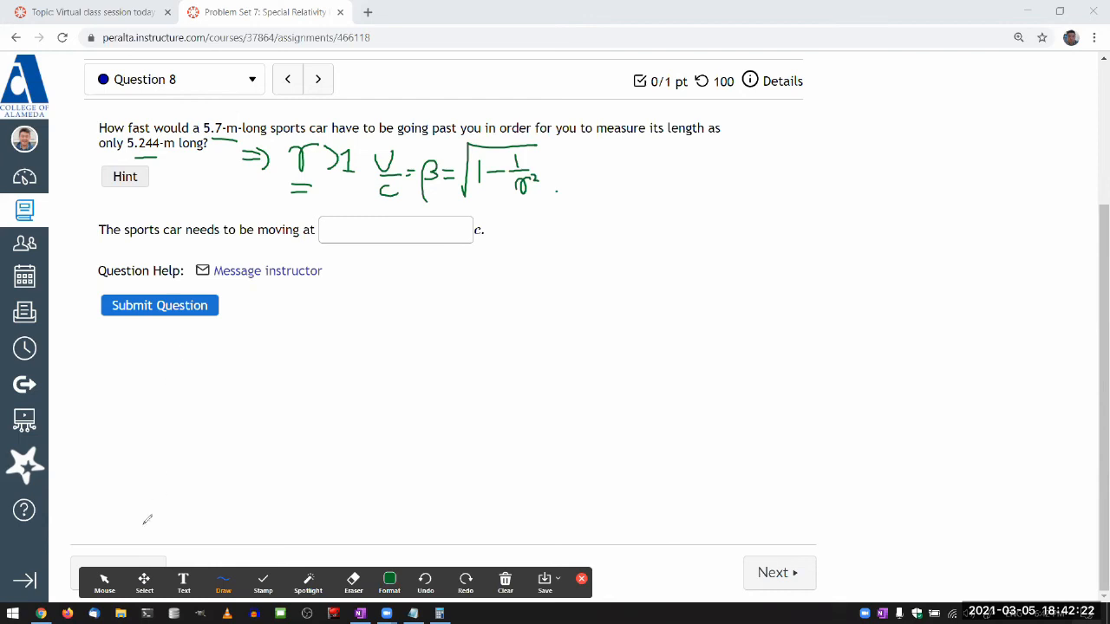
Recall γ = 5.7/5.244 ≈ 1.0870, square it, and compute √(1 − 1/γ²) ≈ 0.392
click(104, 583)
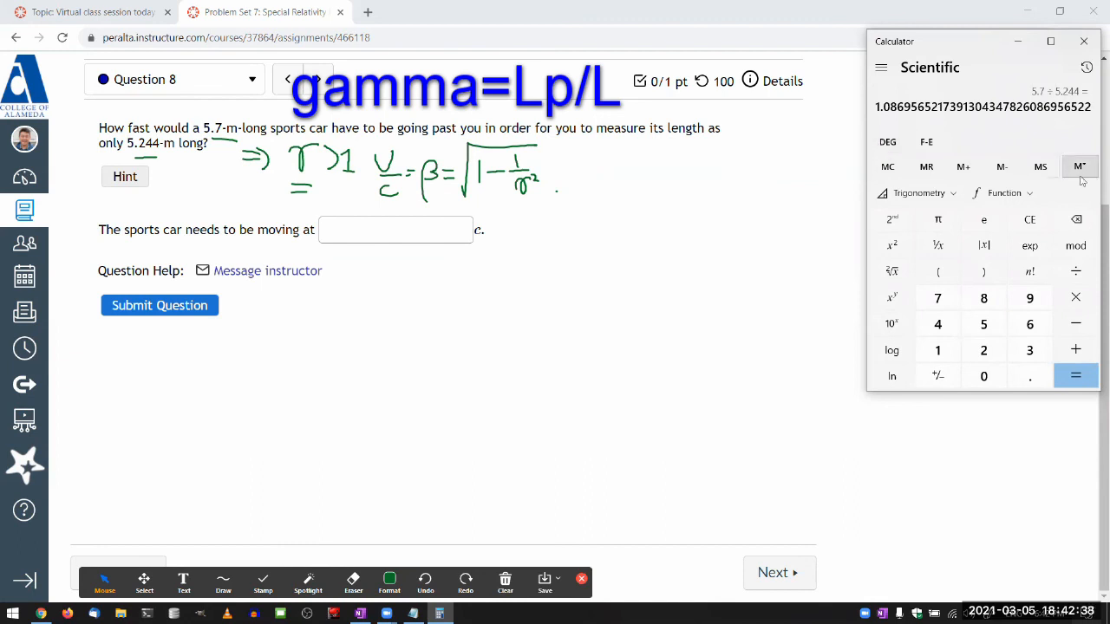
mouse_move(1041, 167)
text((1 - 1 ÷)
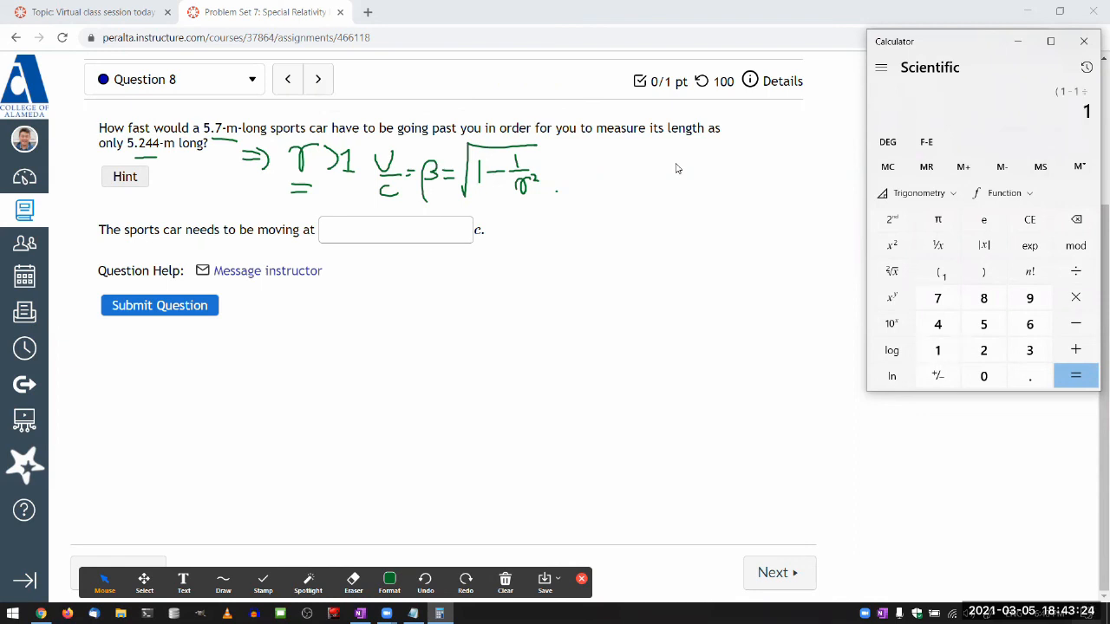
mouse_move(541, 198)
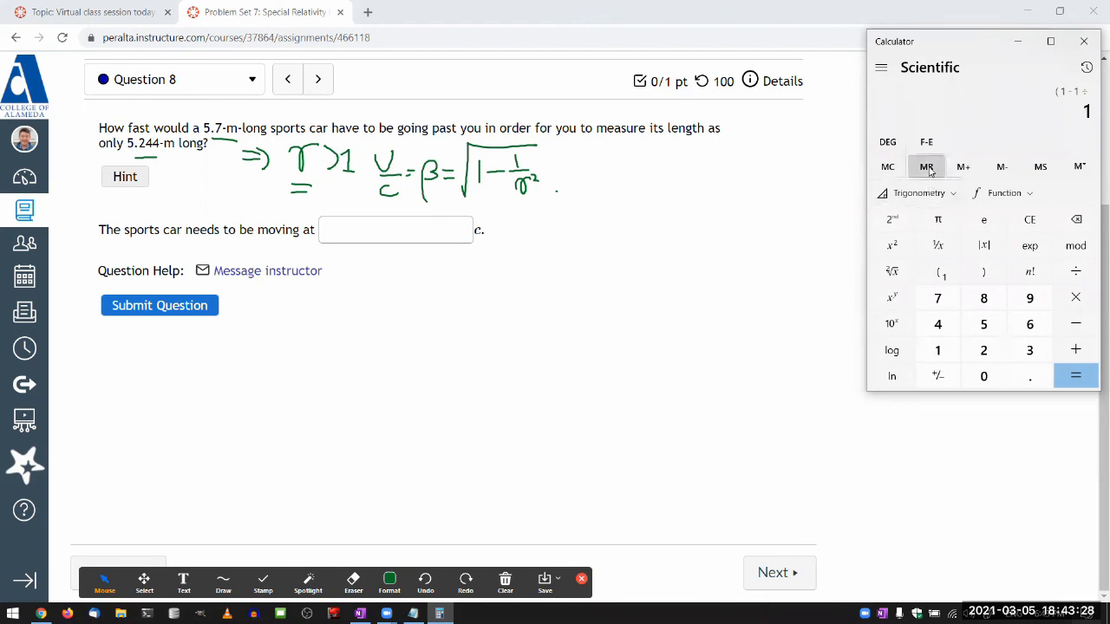
click(926, 166)
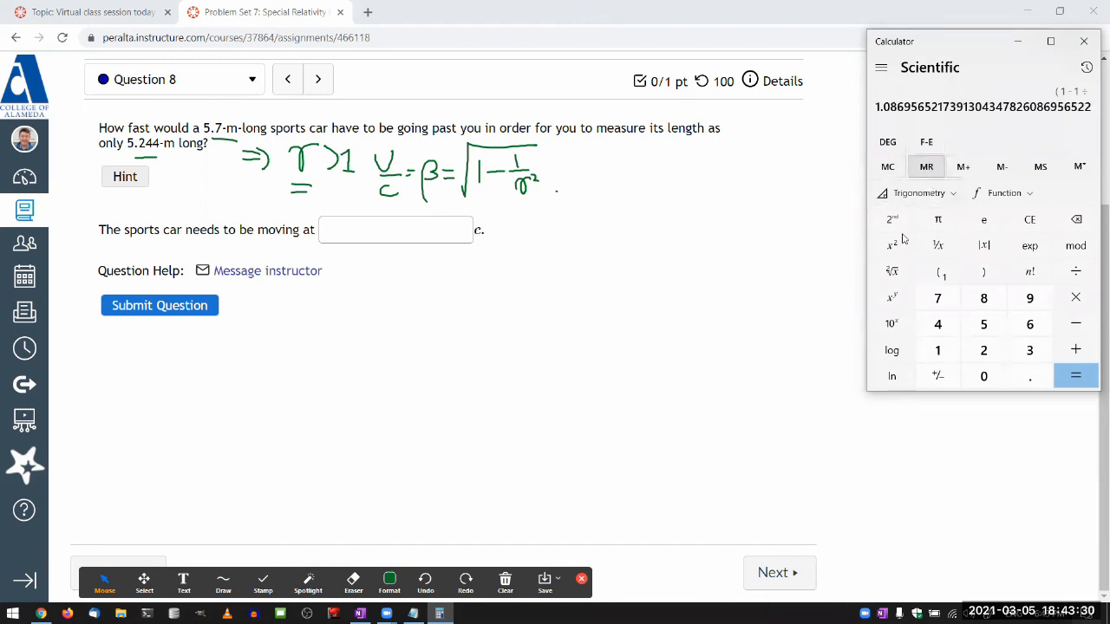
click(892, 244)
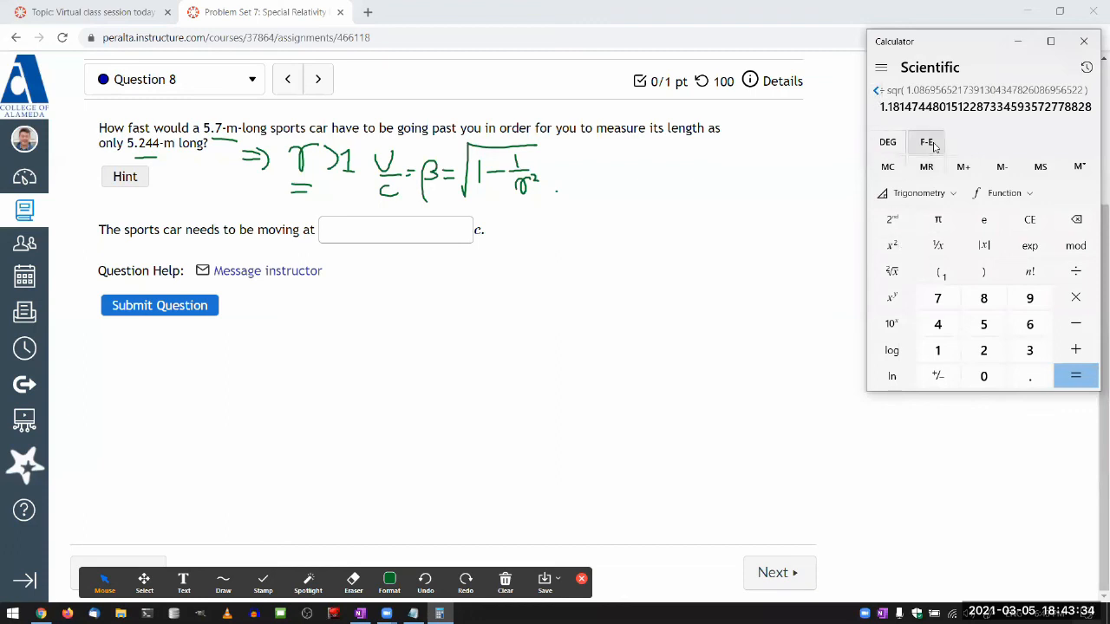
click(1076, 374)
text(0.1536)
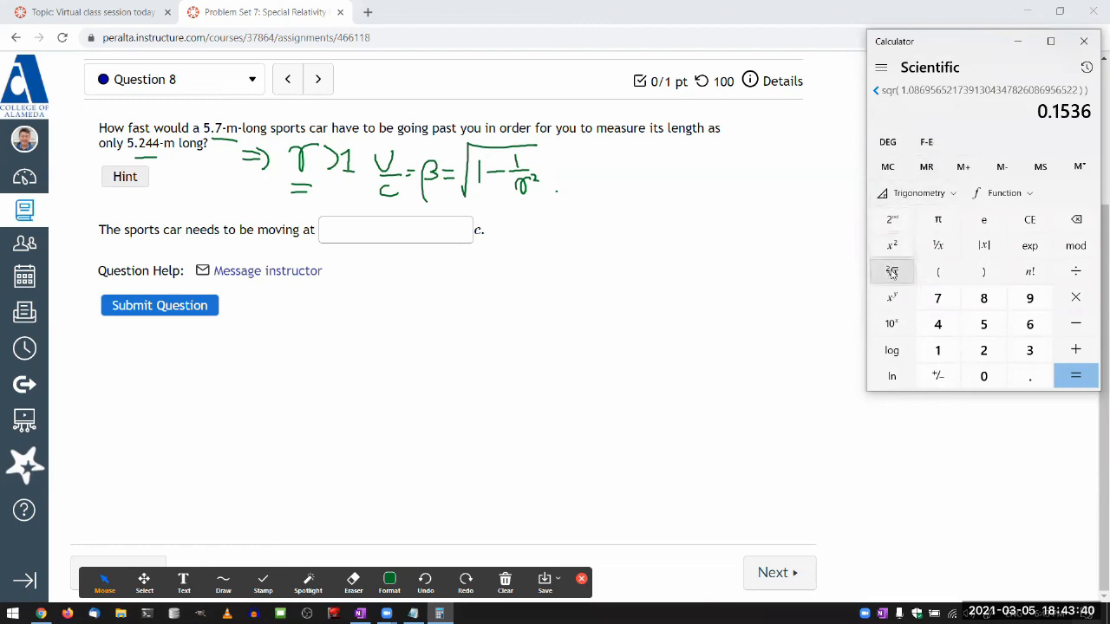
click(891, 271)
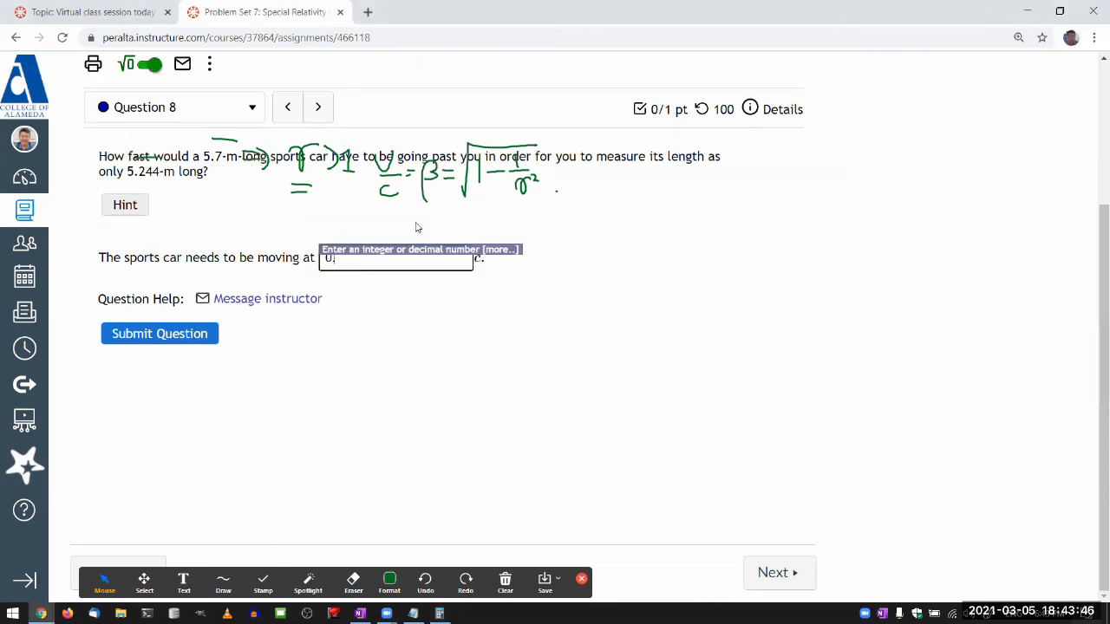
Enter 0.392 c as the answer to question 8 and submit it for the full point
text(0.392)
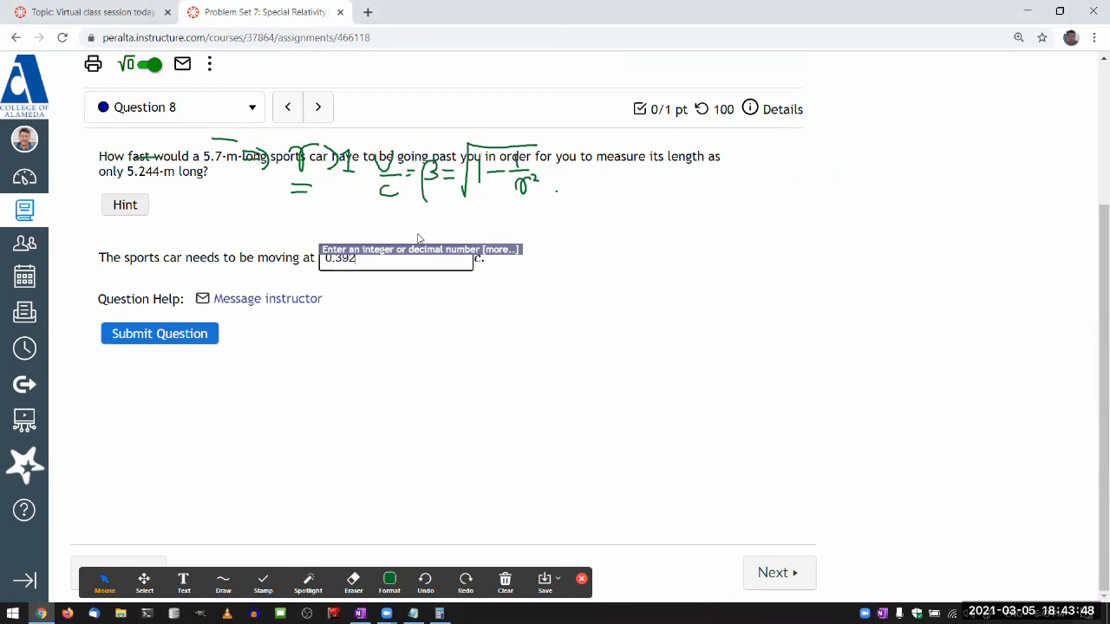
click(160, 333)
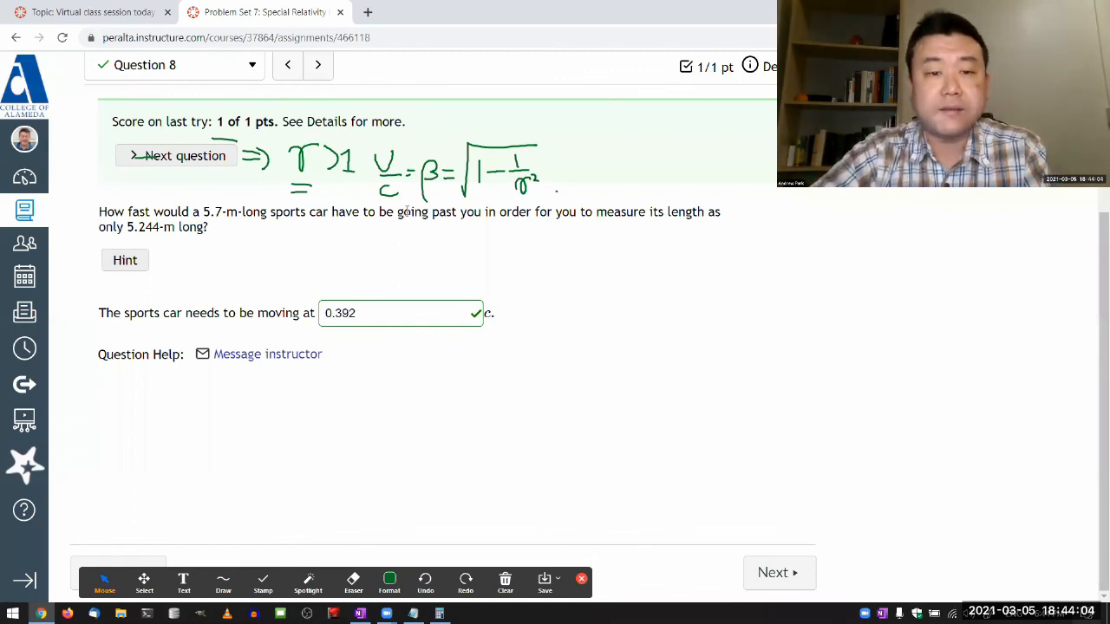
mouse_move(354, 237)
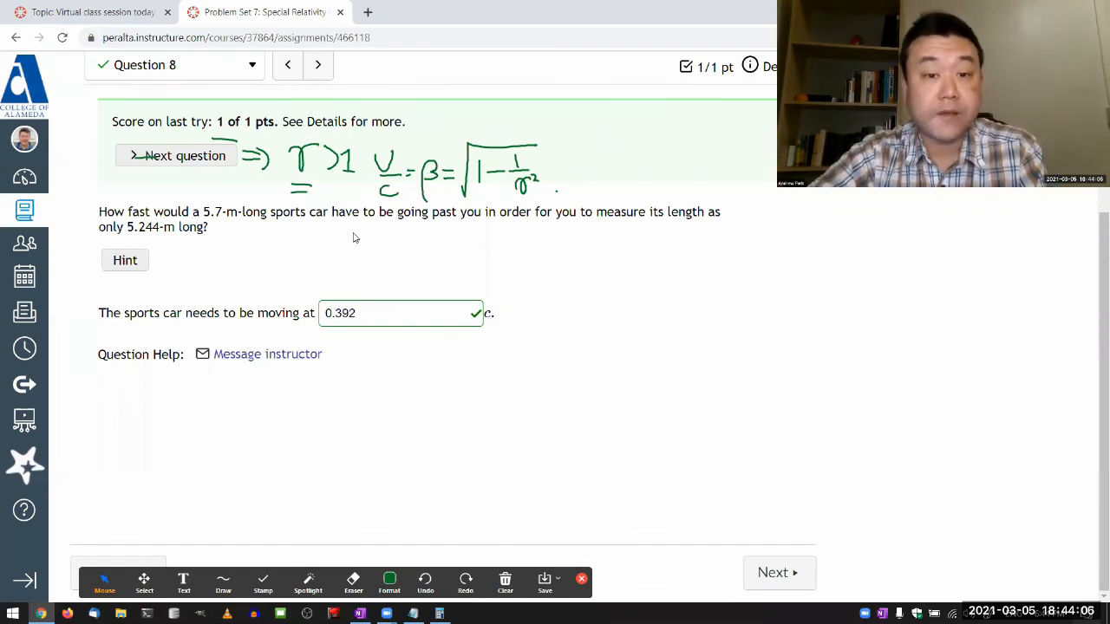